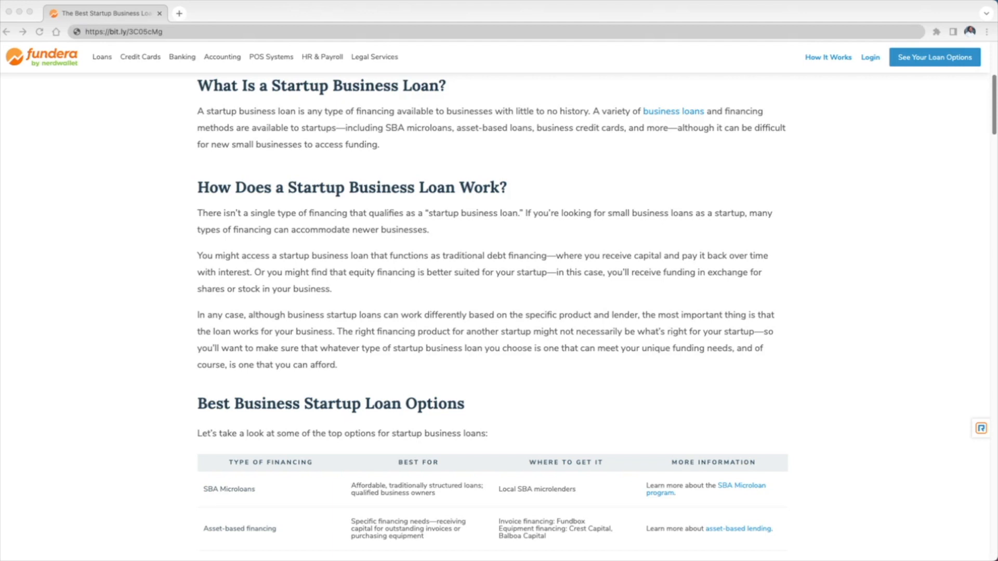
mouse_move(138, 388)
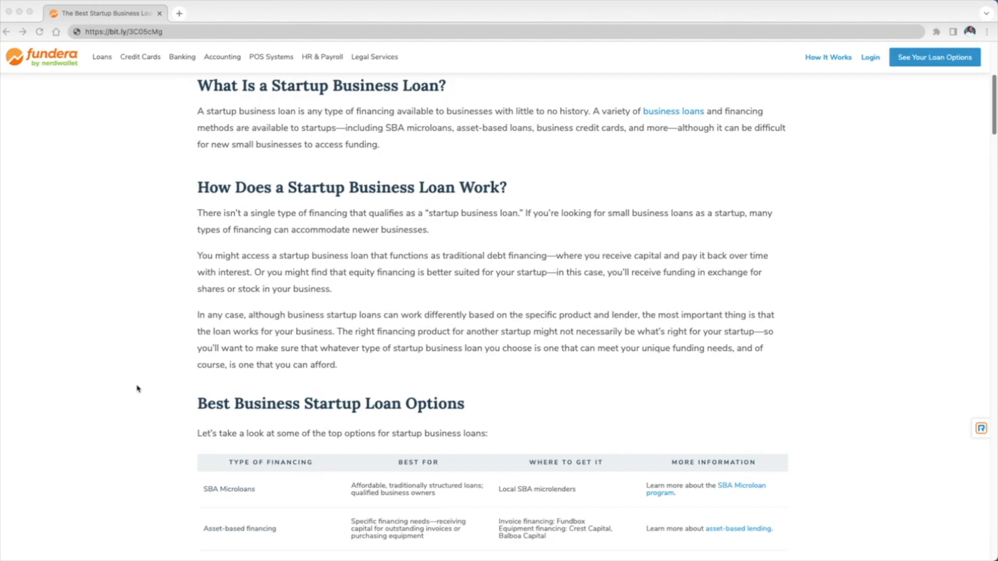
Step: Scroll the article down through the Best Business Startup Loan Options table rows
scroll("down", 3)
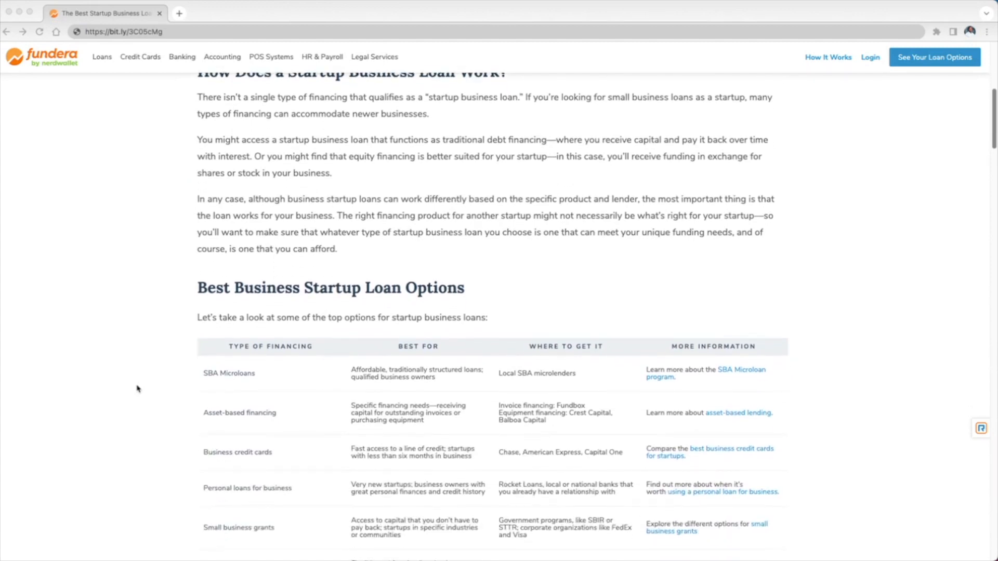
scroll("down", 3)
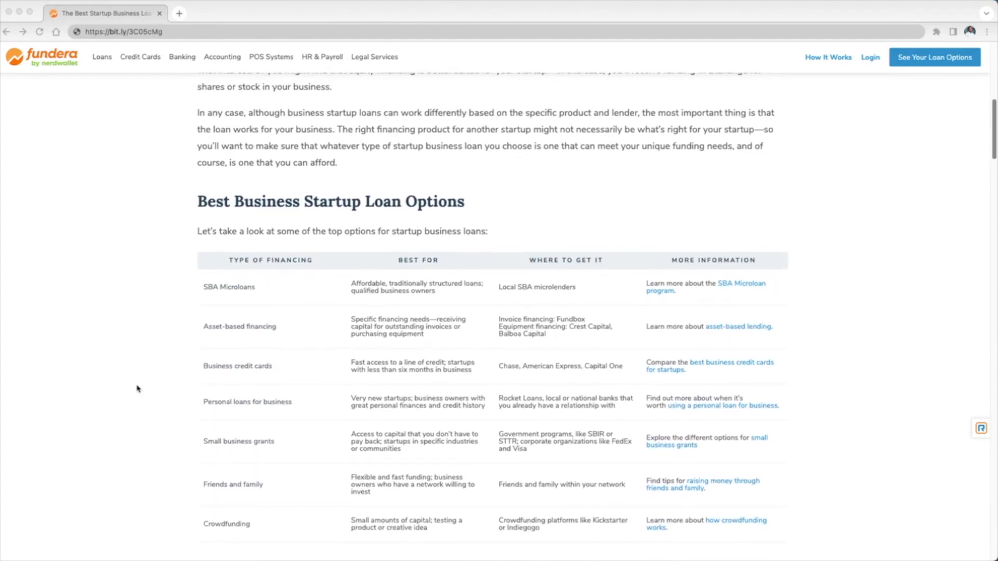
mouse_move(457, 298)
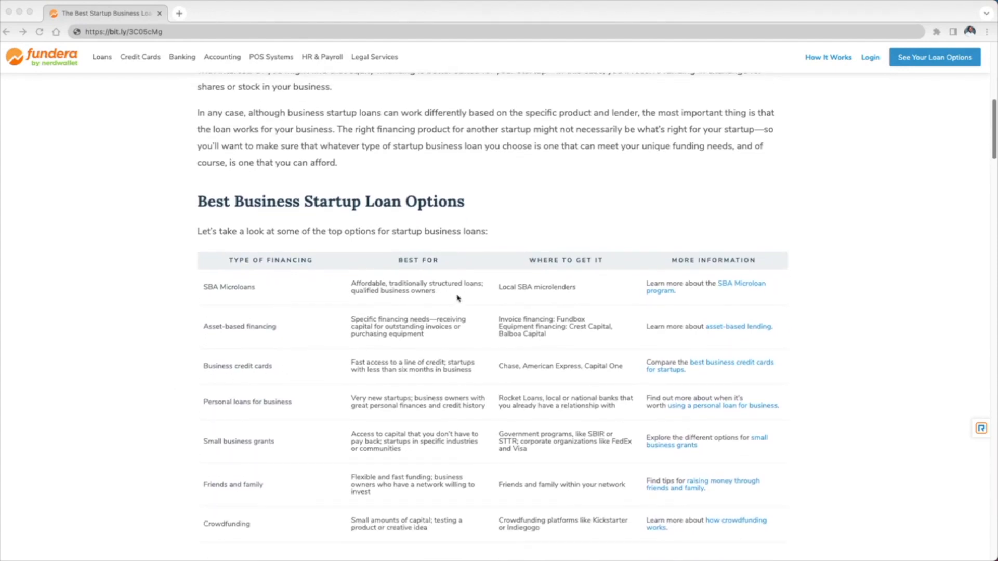
mouse_move(447, 299)
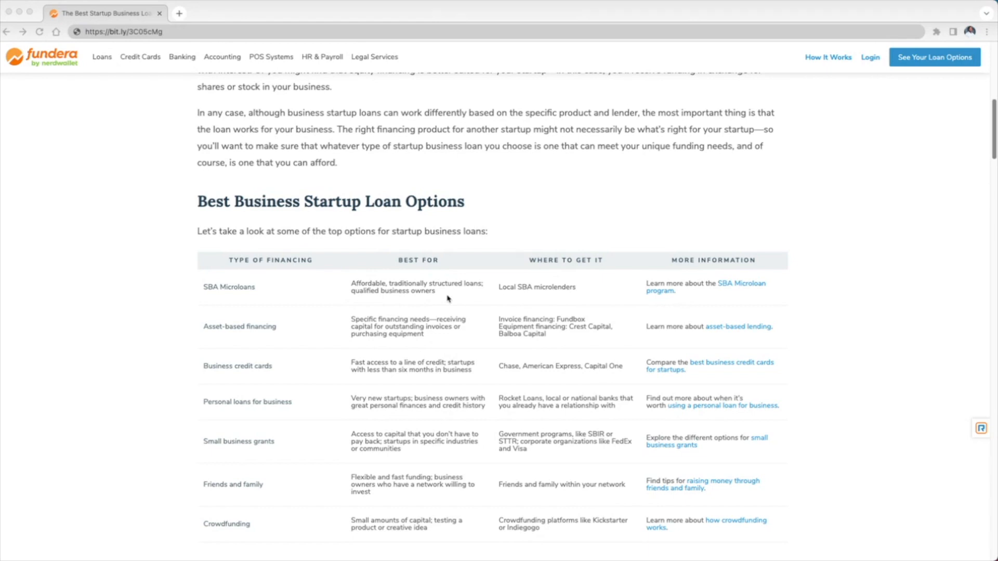
mouse_move(533, 278)
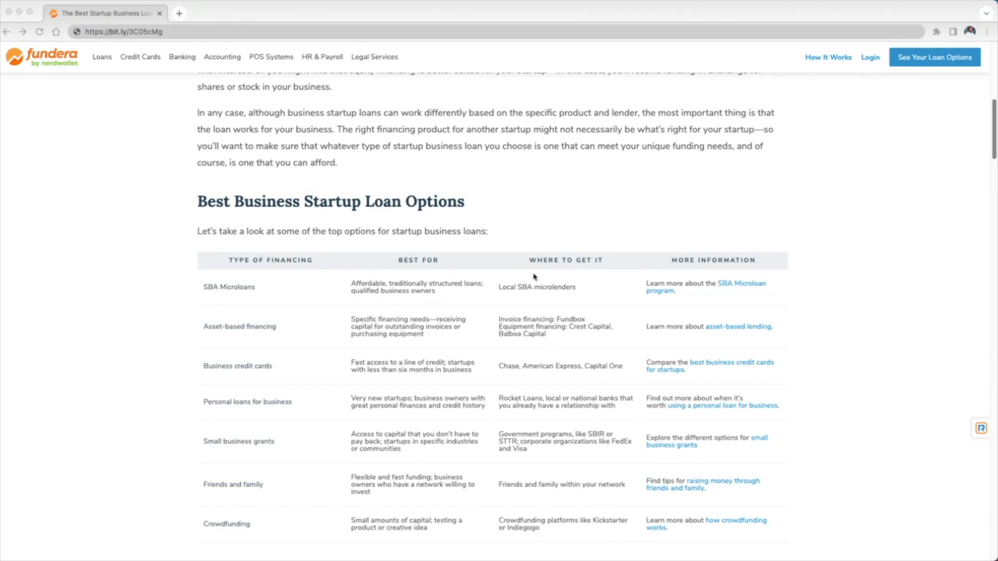
mouse_move(533, 288)
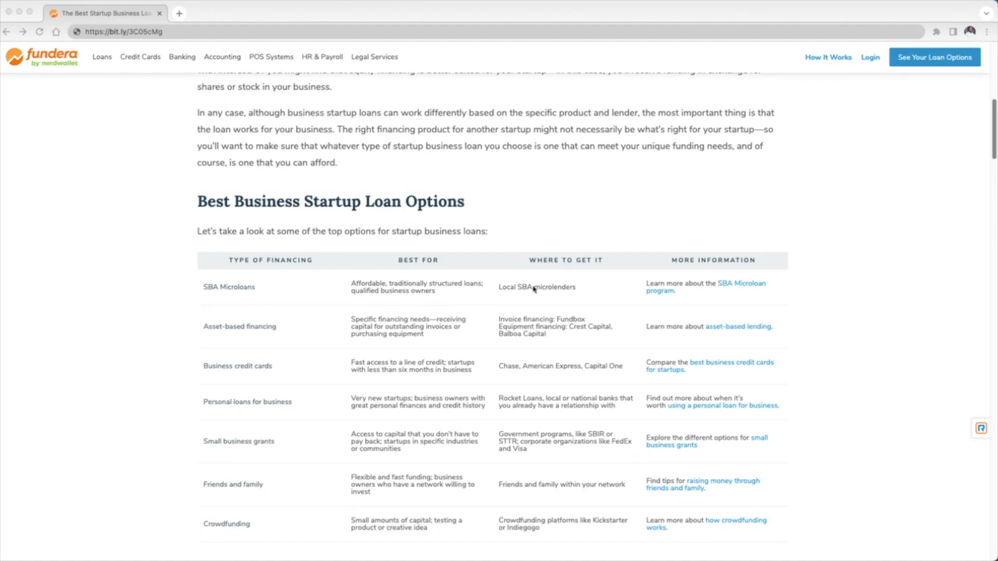
mouse_move(849, 247)
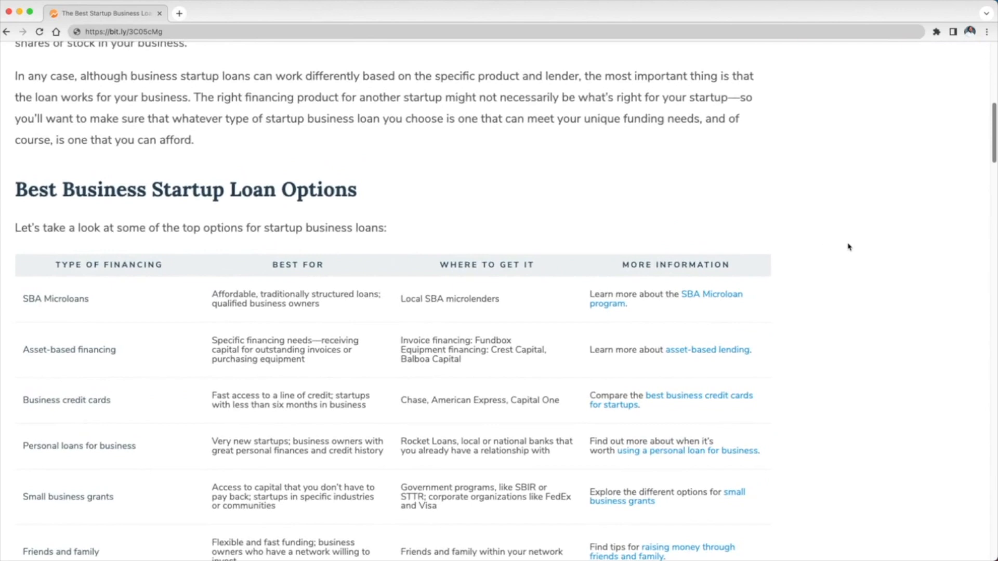
scroll("down", 3)
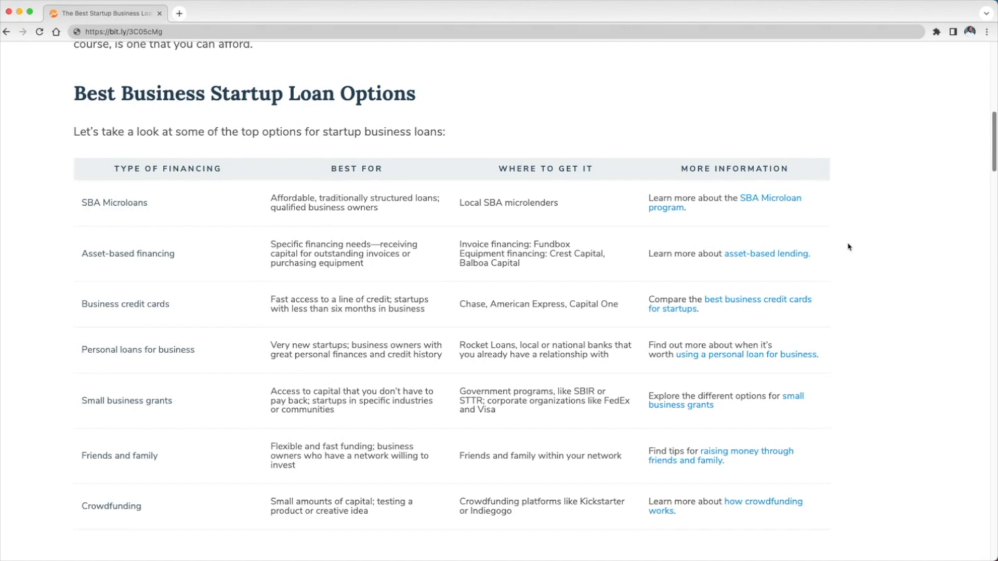
mouse_move(578, 266)
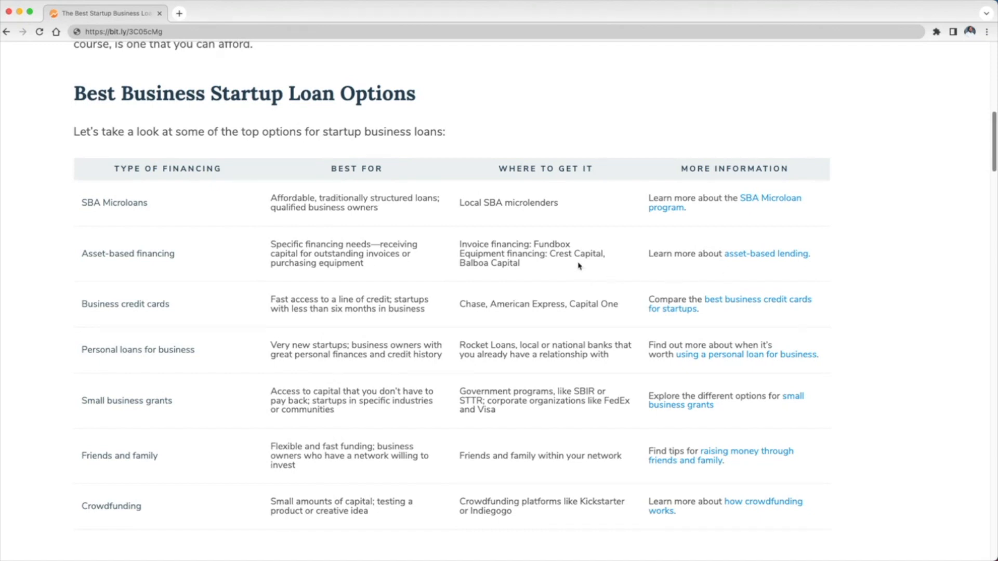
mouse_move(568, 253)
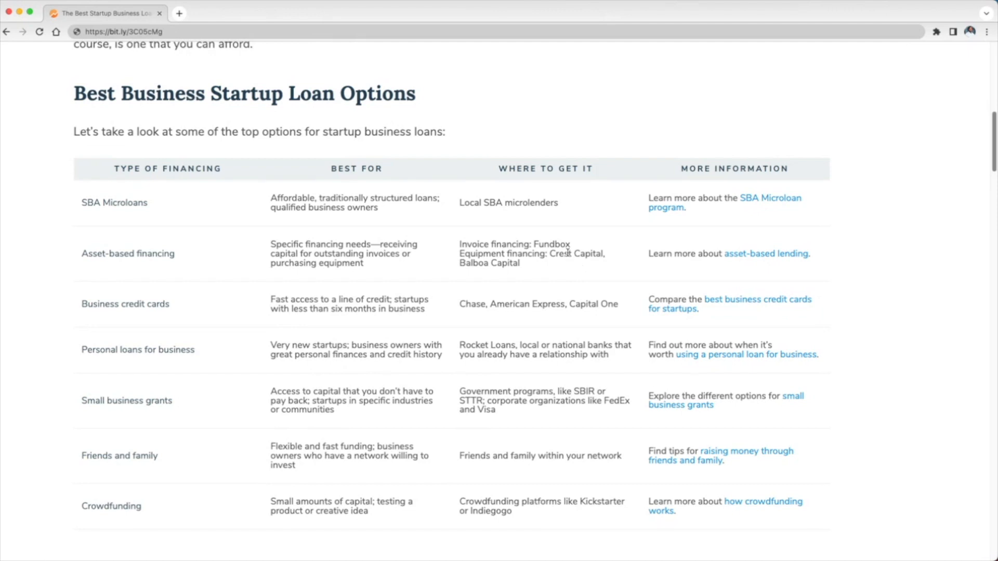
mouse_move(609, 260)
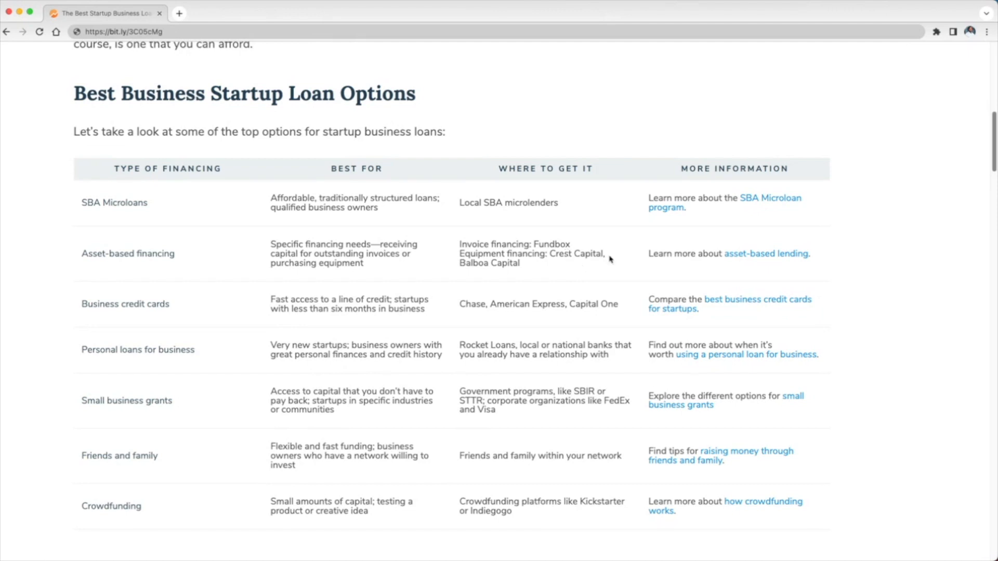
mouse_move(503, 287)
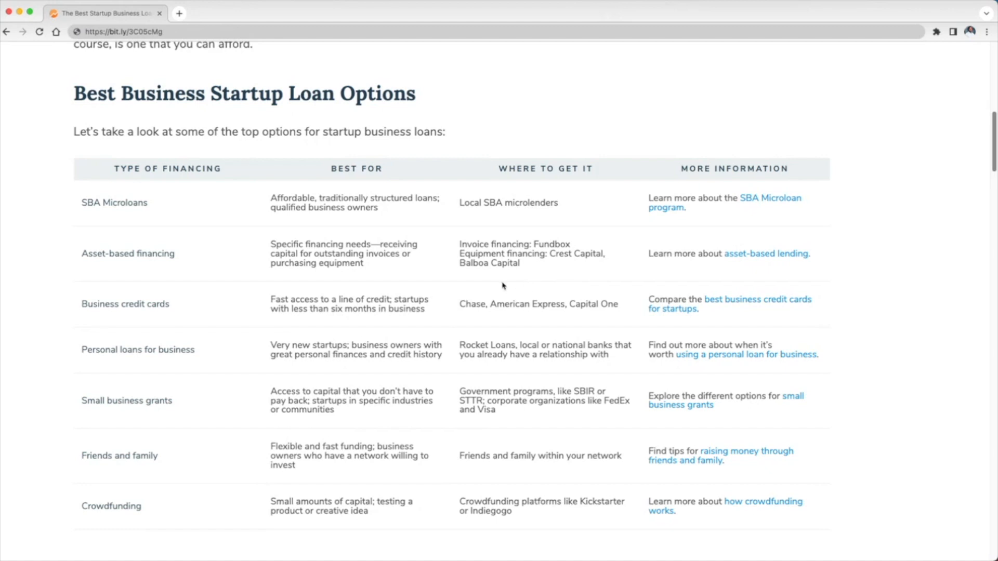
mouse_move(408, 303)
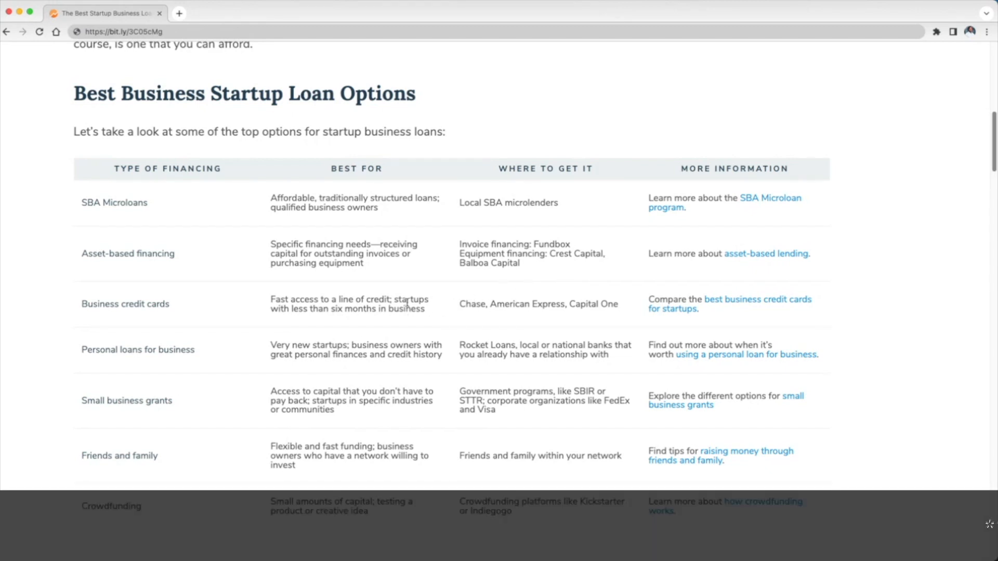
mouse_move(432, 326)
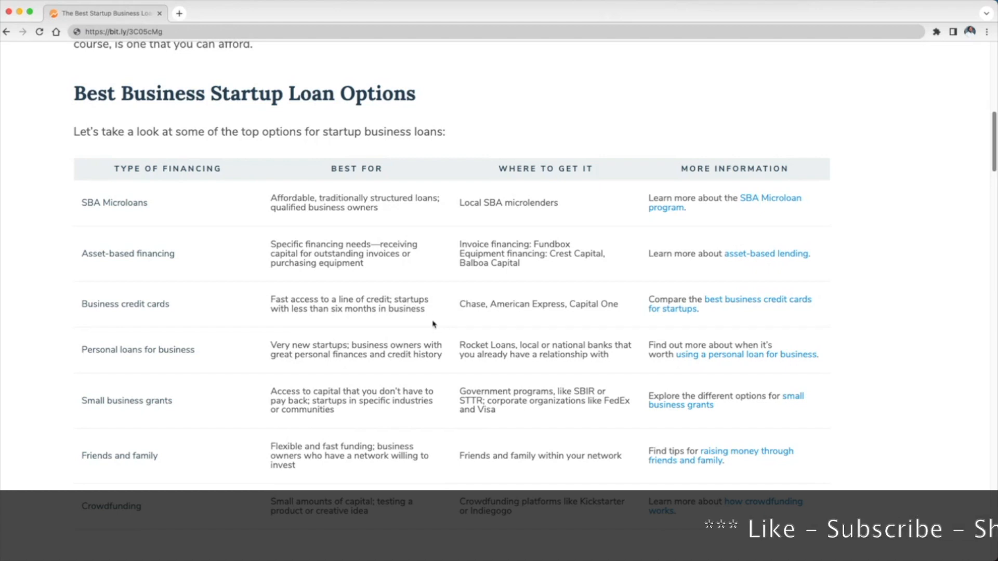
mouse_move(579, 309)
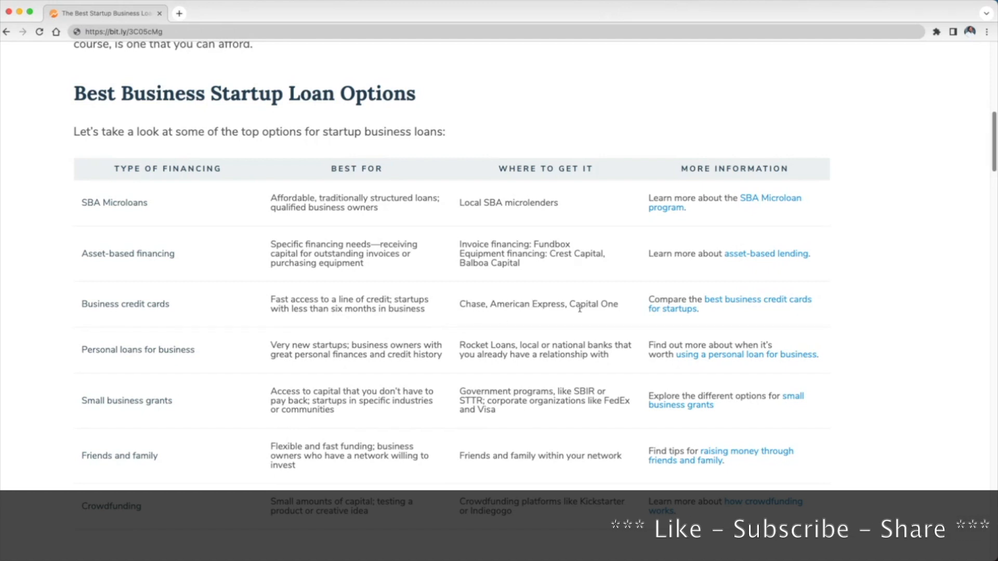
mouse_move(200, 350)
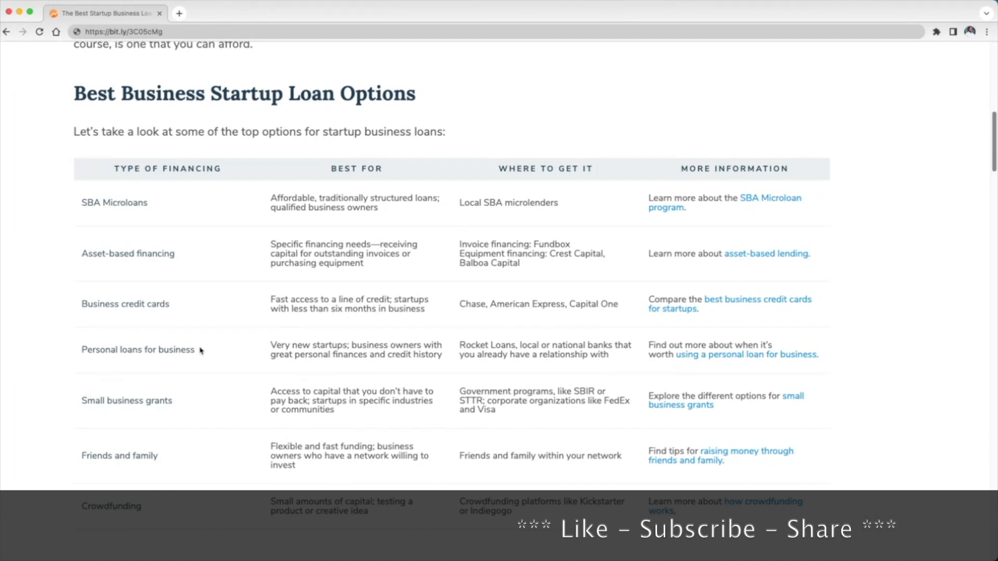
scroll("down", 3)
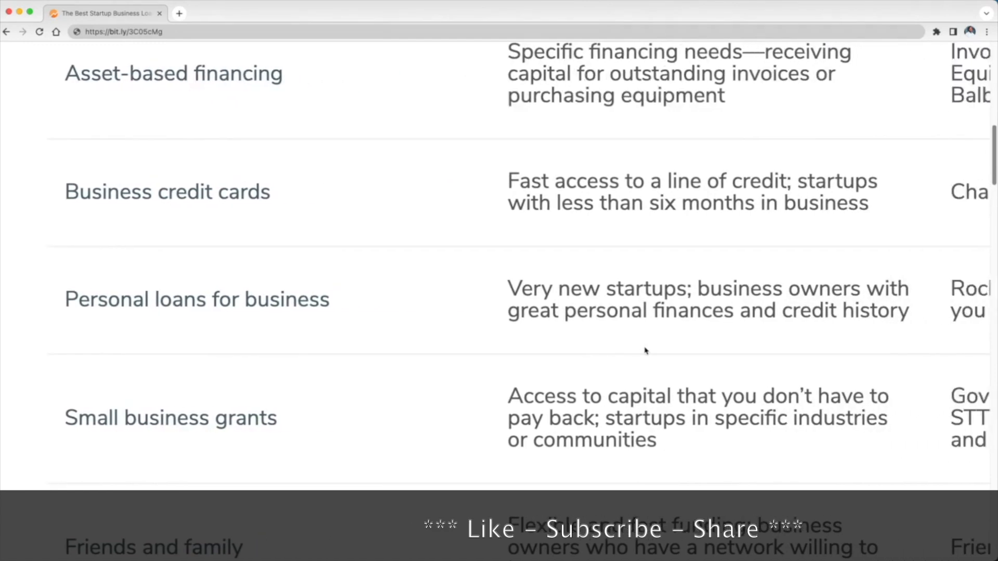
scroll("right", 3)
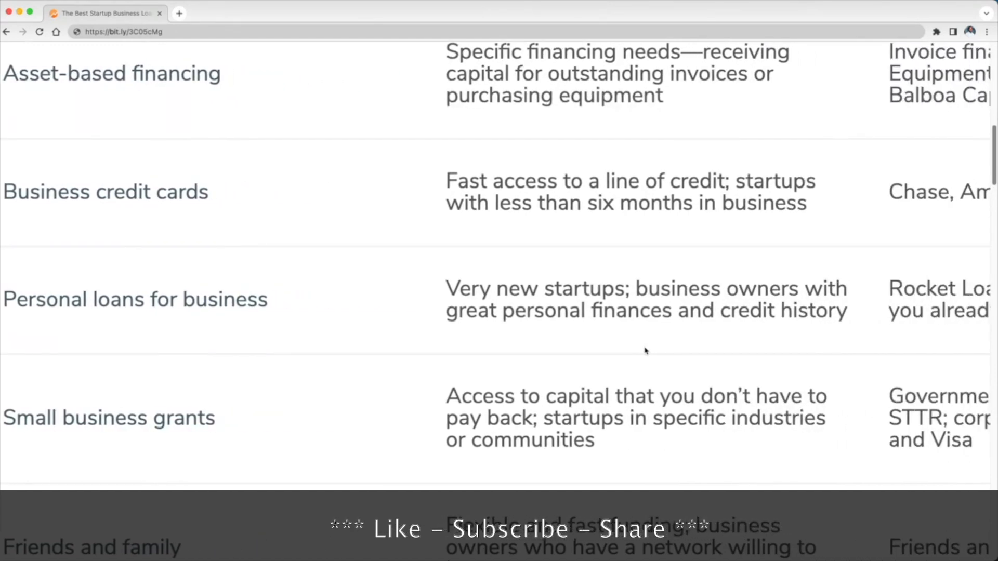
scroll("up", 3)
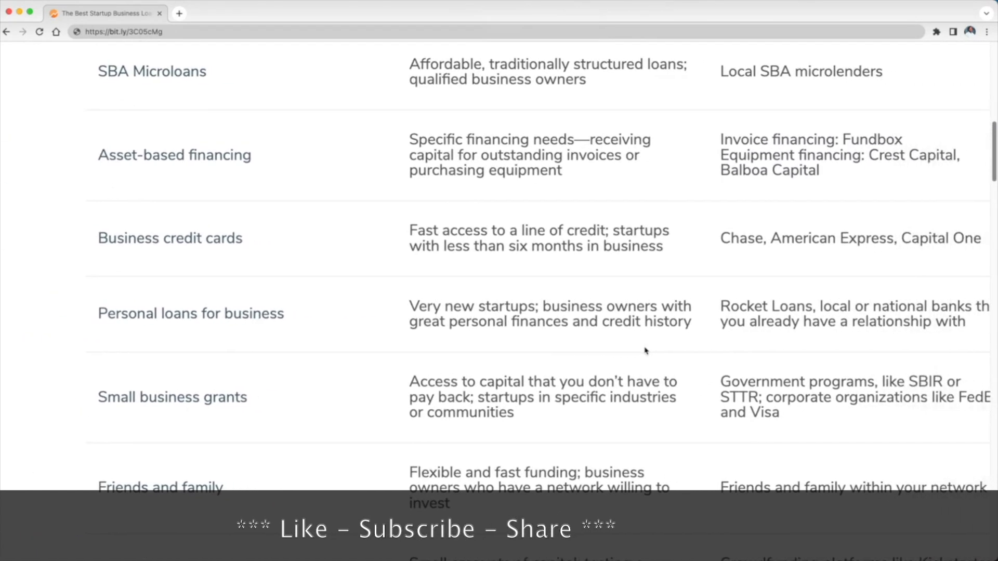
scroll("right", 3)
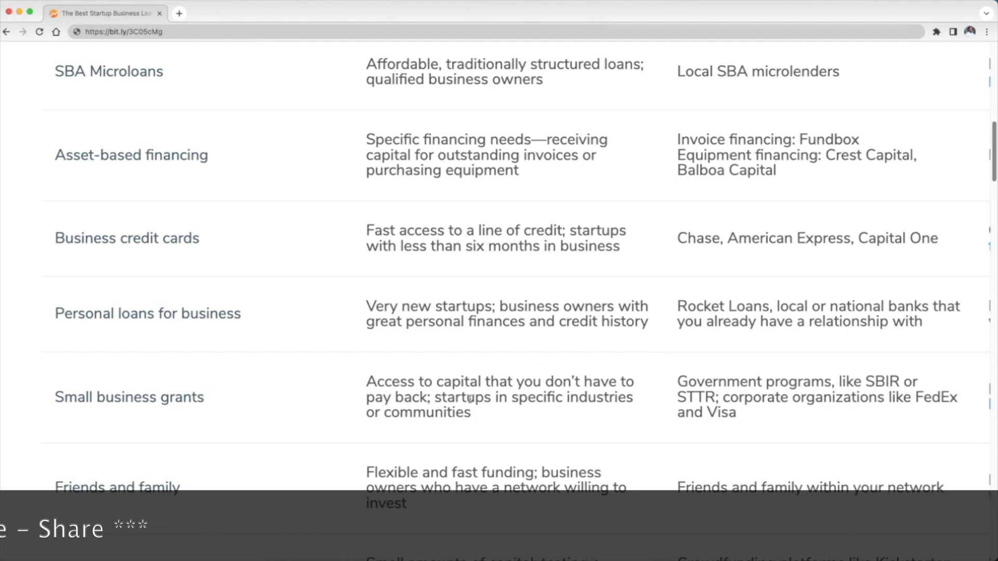
scroll("down", 3)
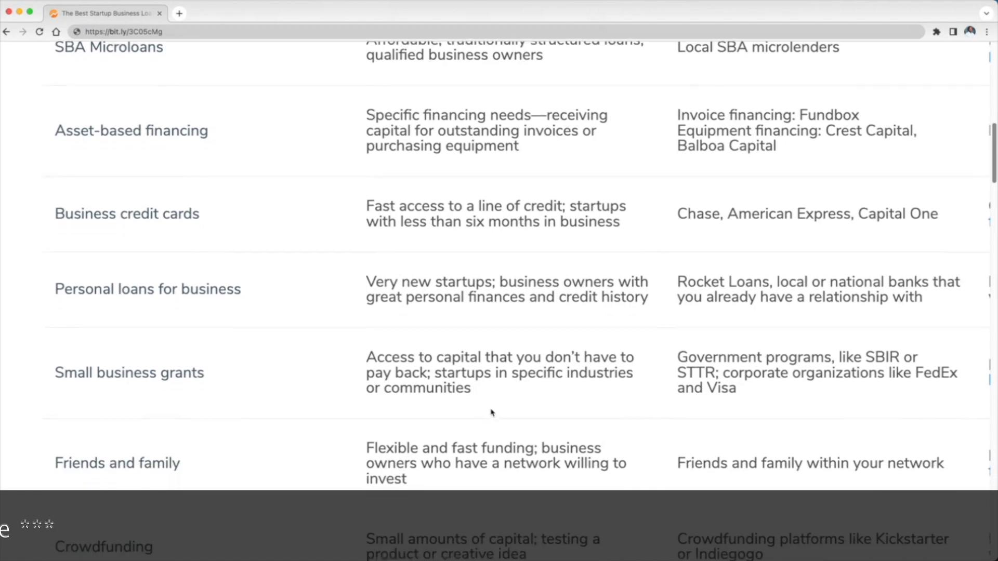
scroll("down", 3)
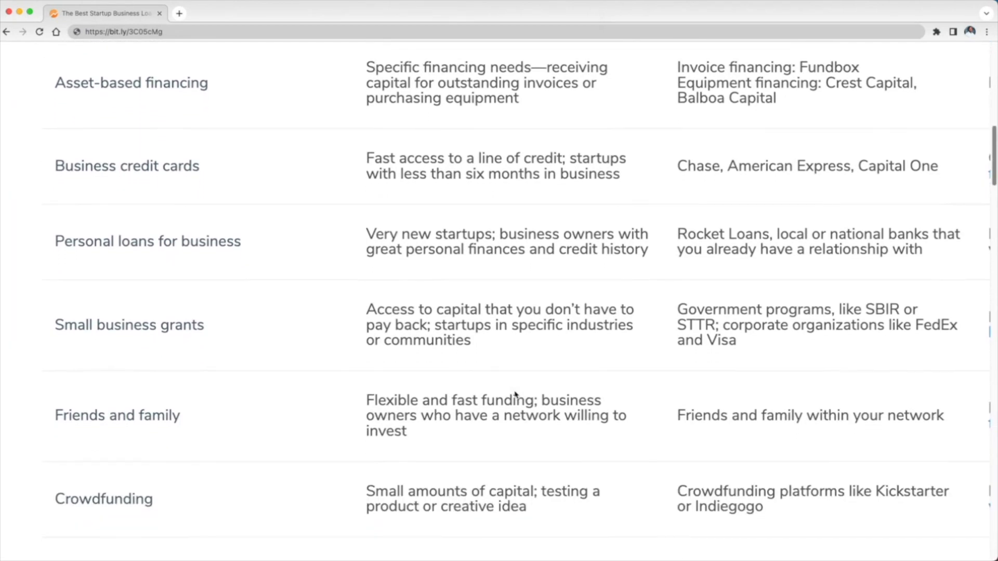
mouse_move(539, 372)
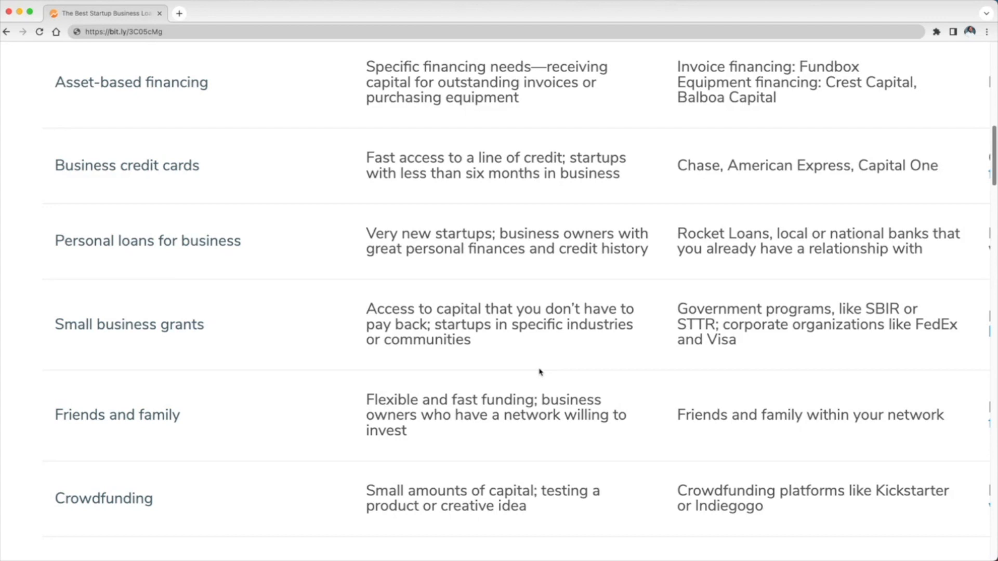
scroll("up", 3)
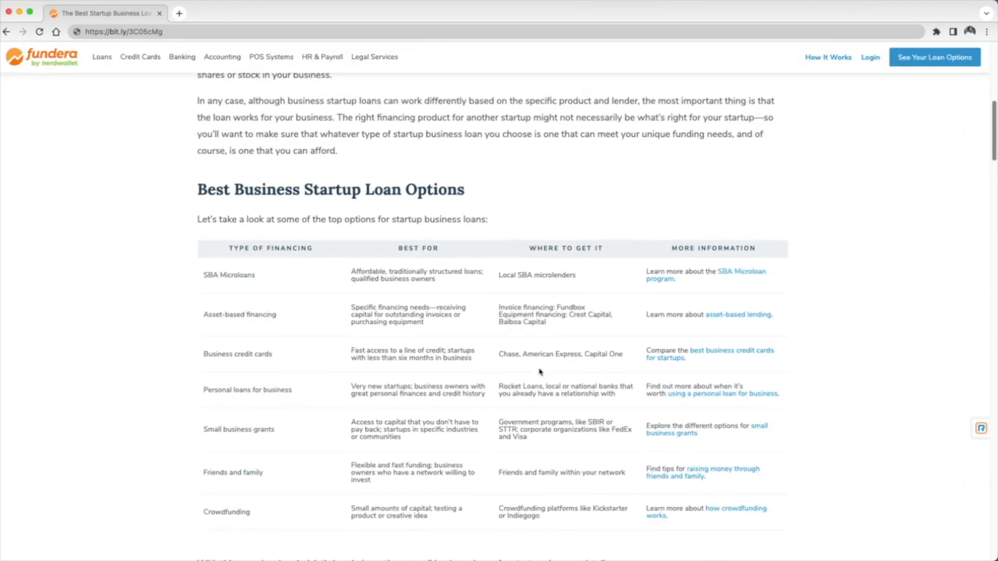
Step: Scroll back to the article top and start the loan application via See Your Loan Options
scroll("up", 3)
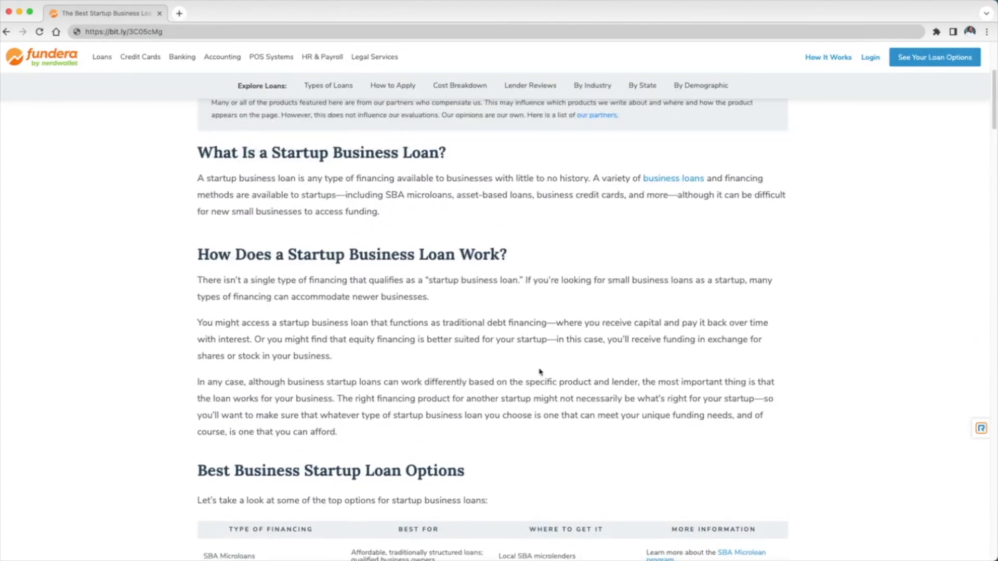
scroll("up", 3)
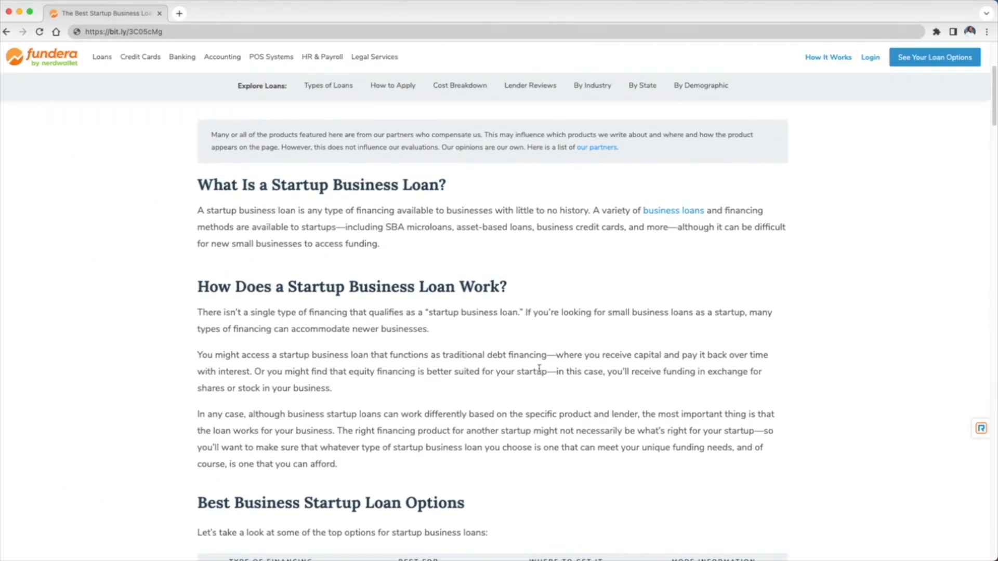
mouse_move(565, 354)
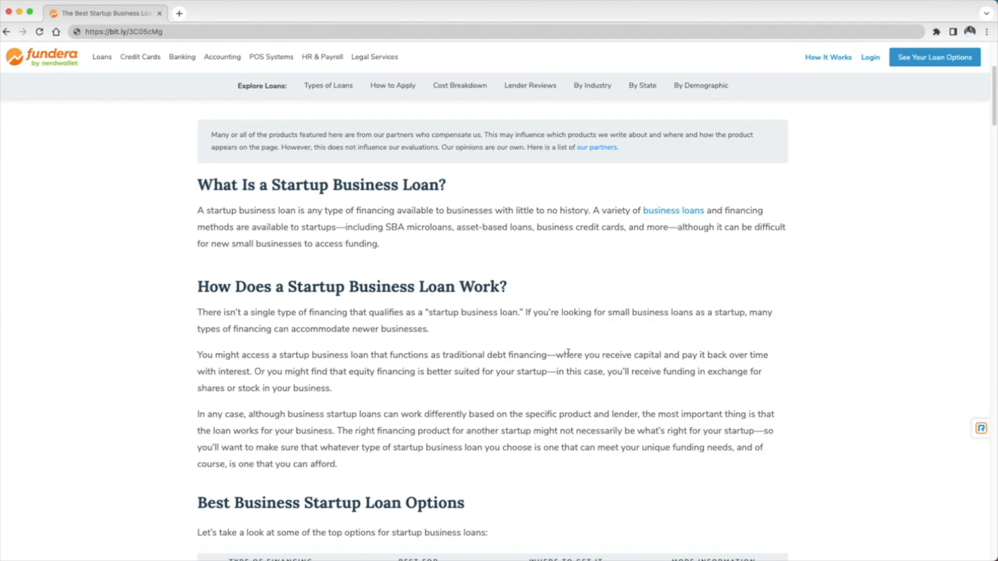
mouse_move(938, 148)
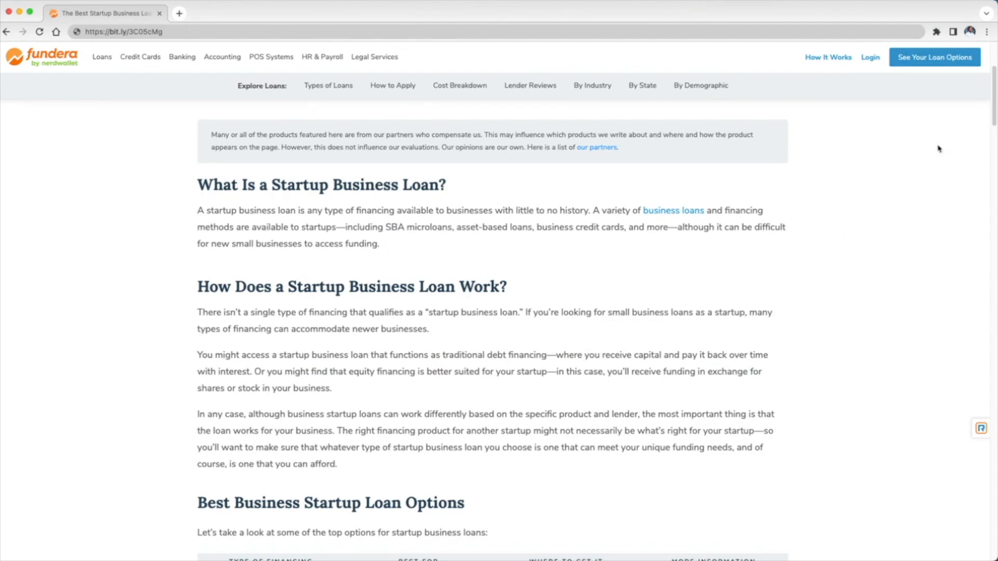
mouse_move(937, 127)
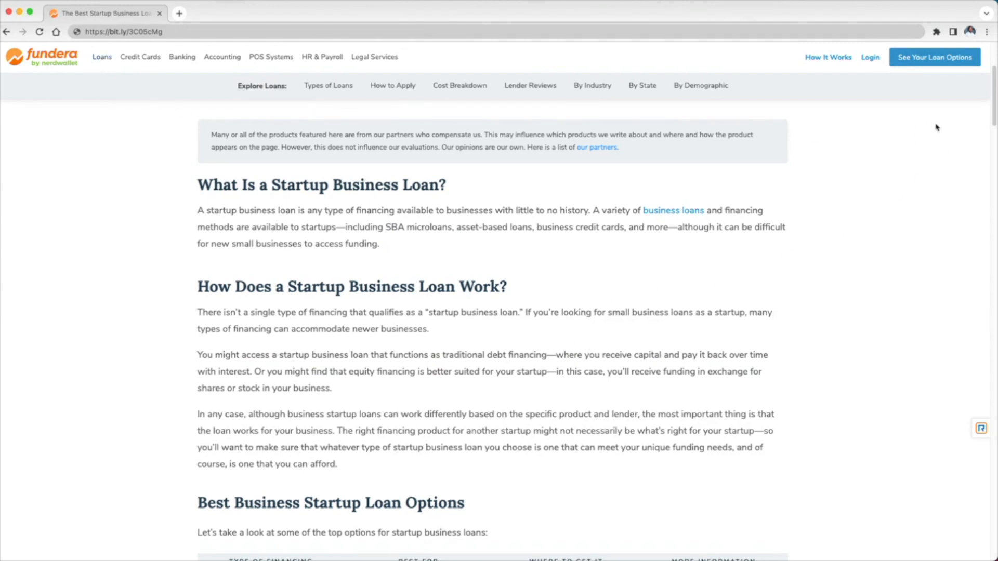
mouse_move(935, 57)
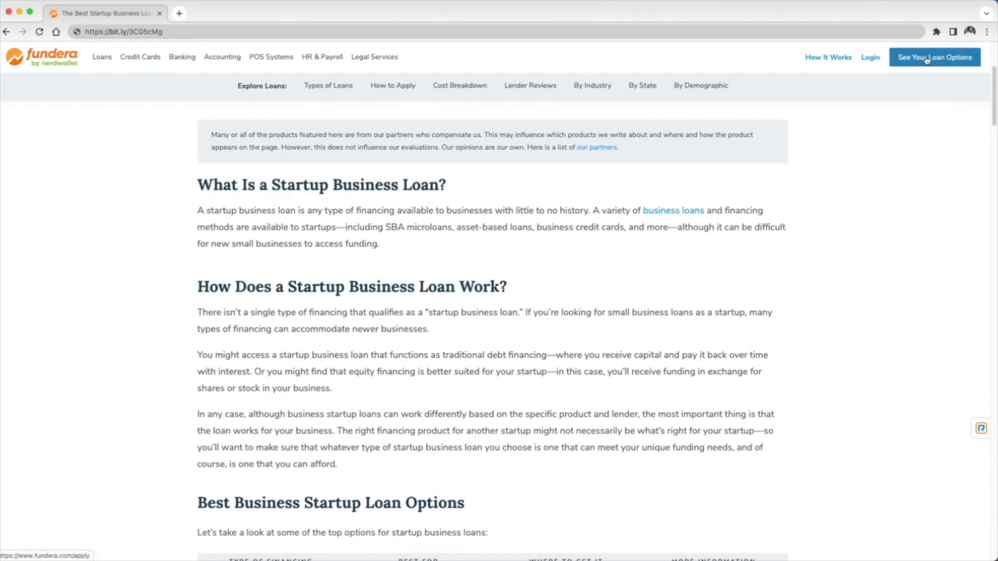
left_click(934, 58)
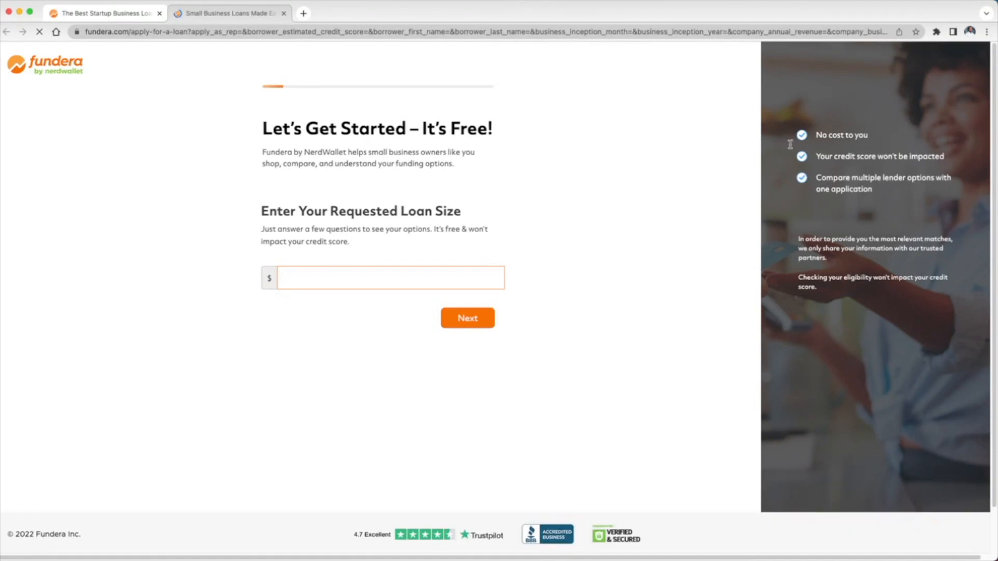
mouse_move(632, 187)
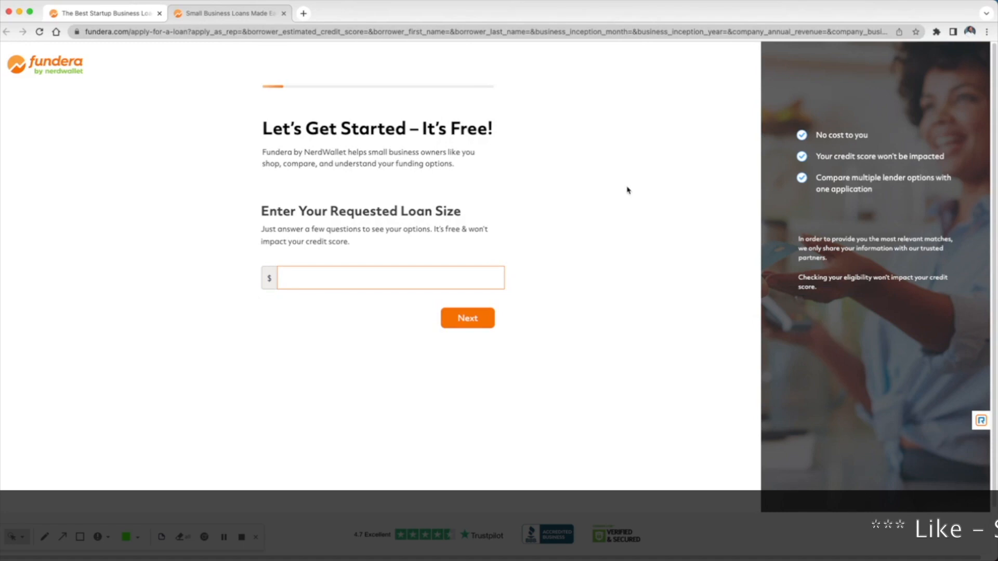
mouse_move(621, 202)
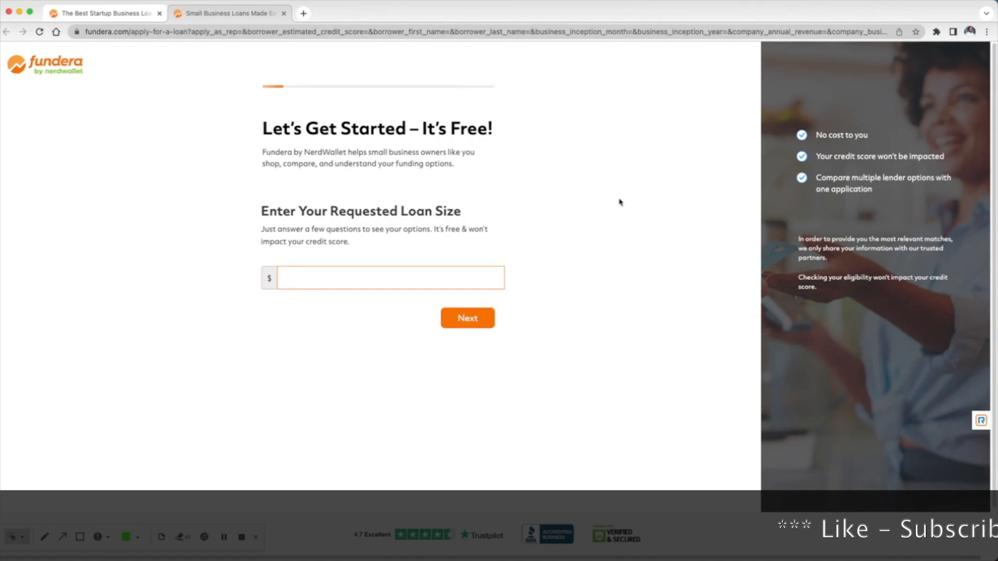
mouse_move(389, 293)
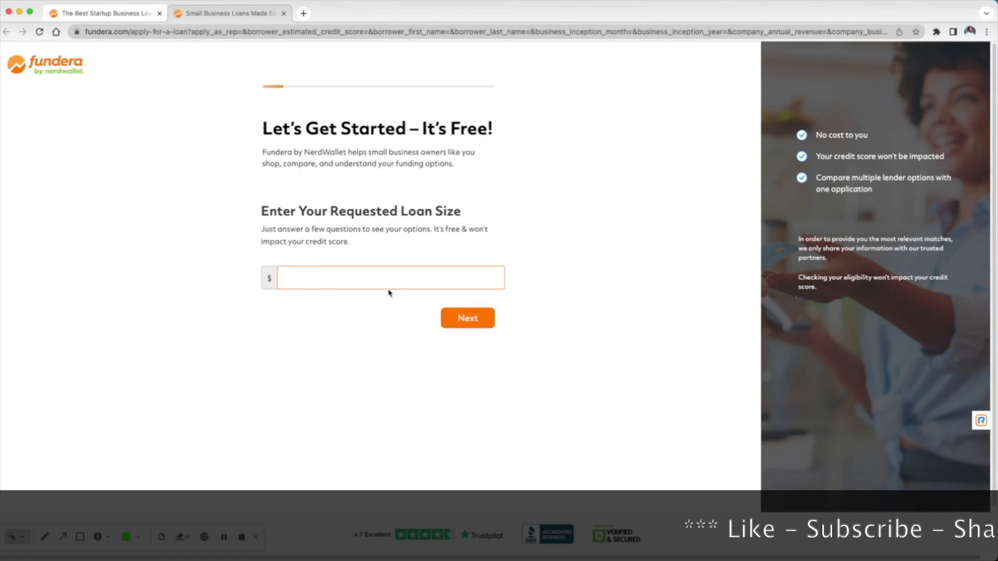
Step: Enter 25,000 as the requested loan size
type("25,000")
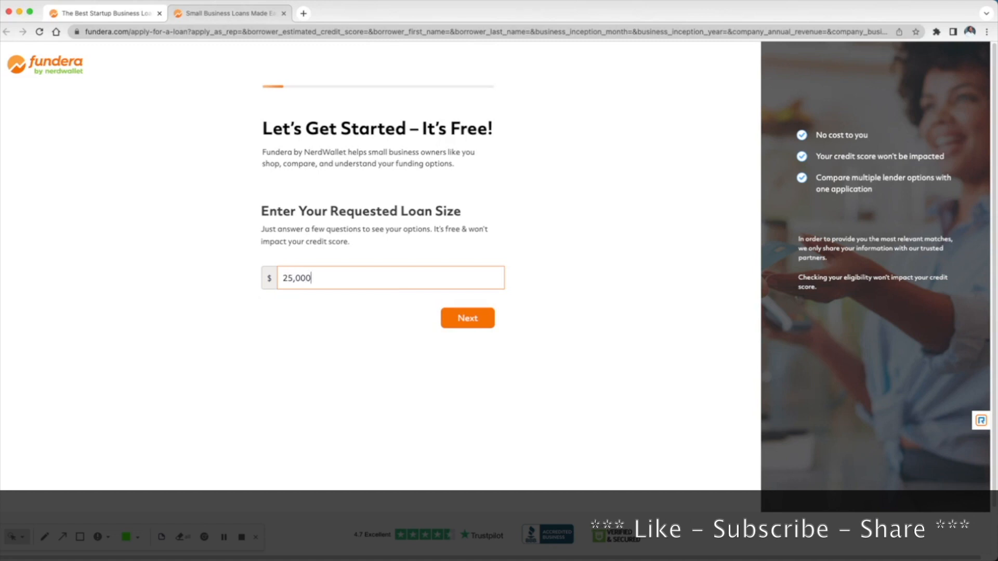
Step: Submit the $25,000 loan size and advance to the business start date question
left_click(468, 318)
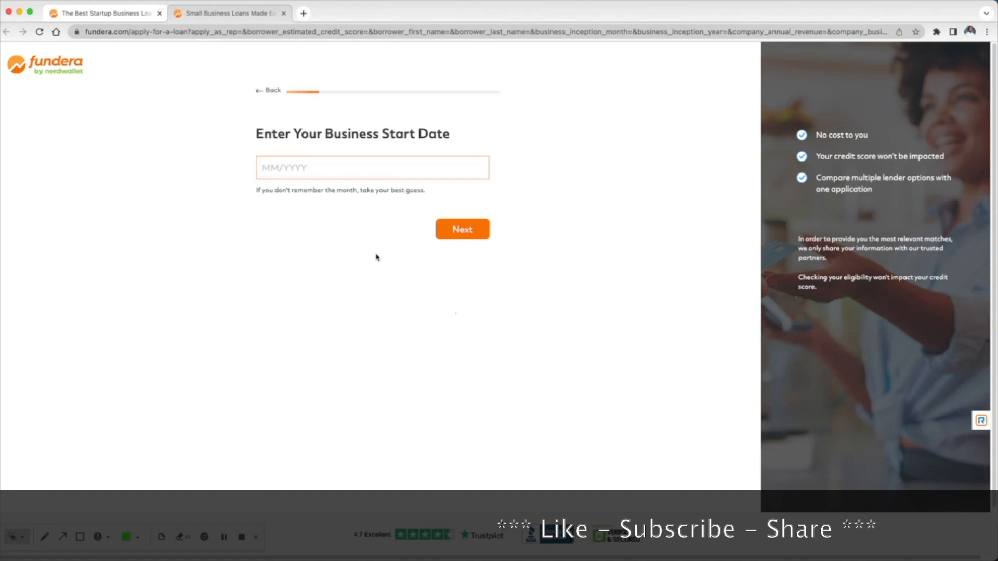
mouse_move(417, 140)
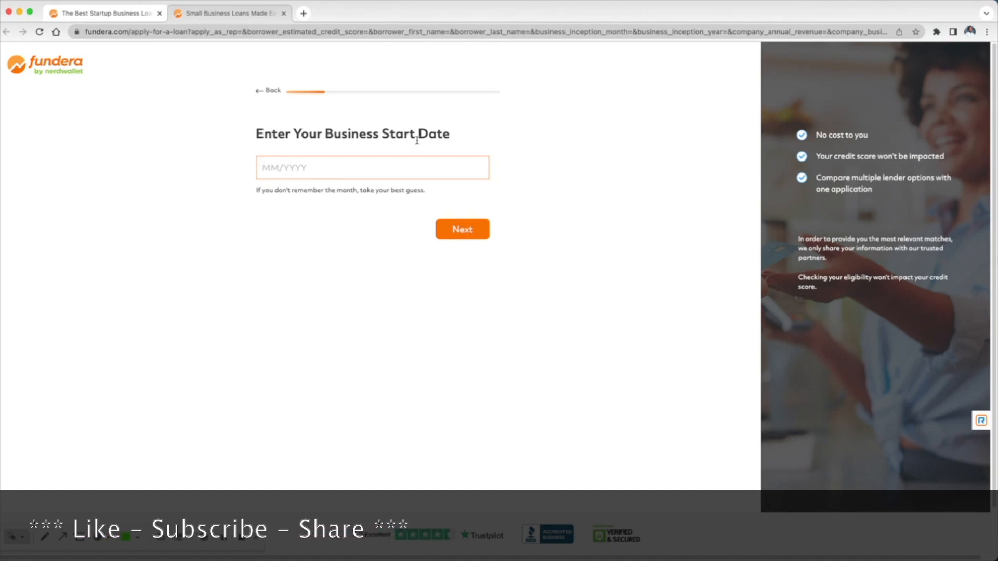
mouse_move(192, 83)
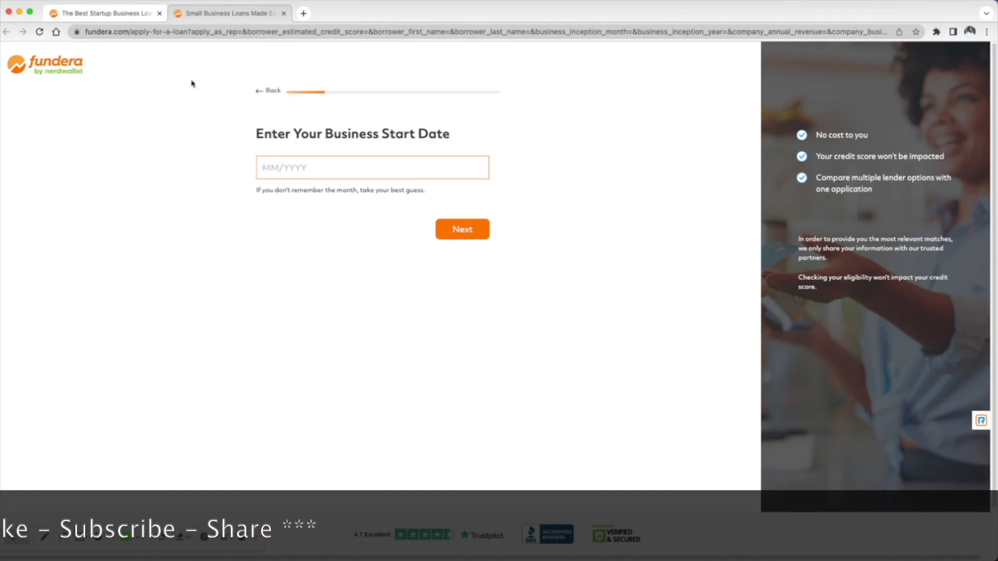
Step: Switch back to the startup business loan article, leaving the application tab open
left_click(268, 90)
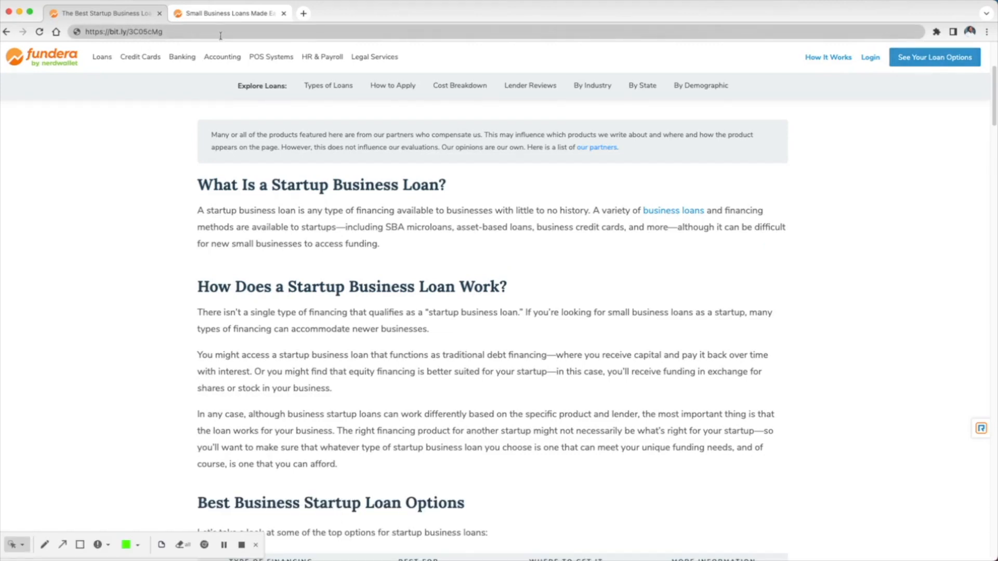
mouse_move(934, 86)
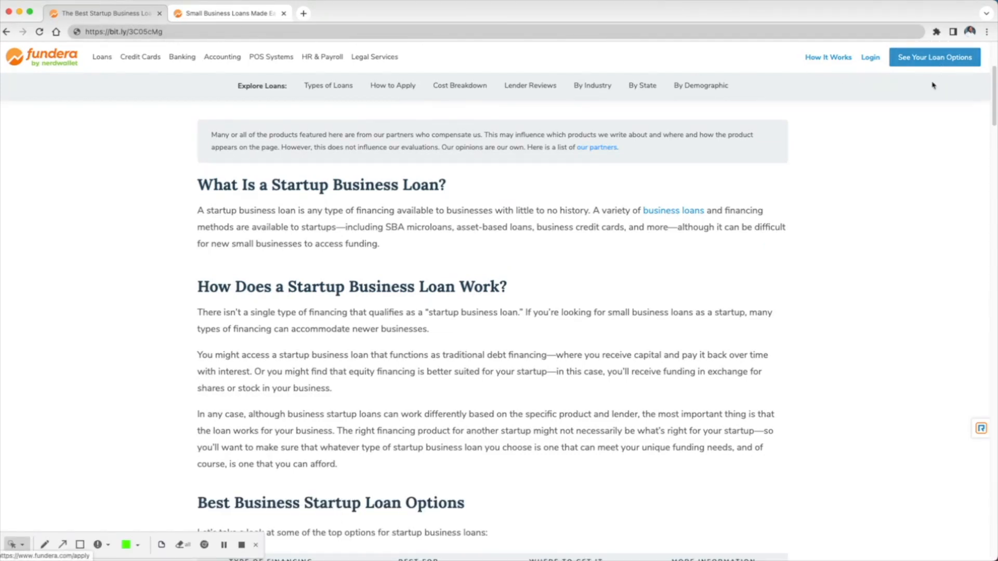
mouse_move(686, 250)
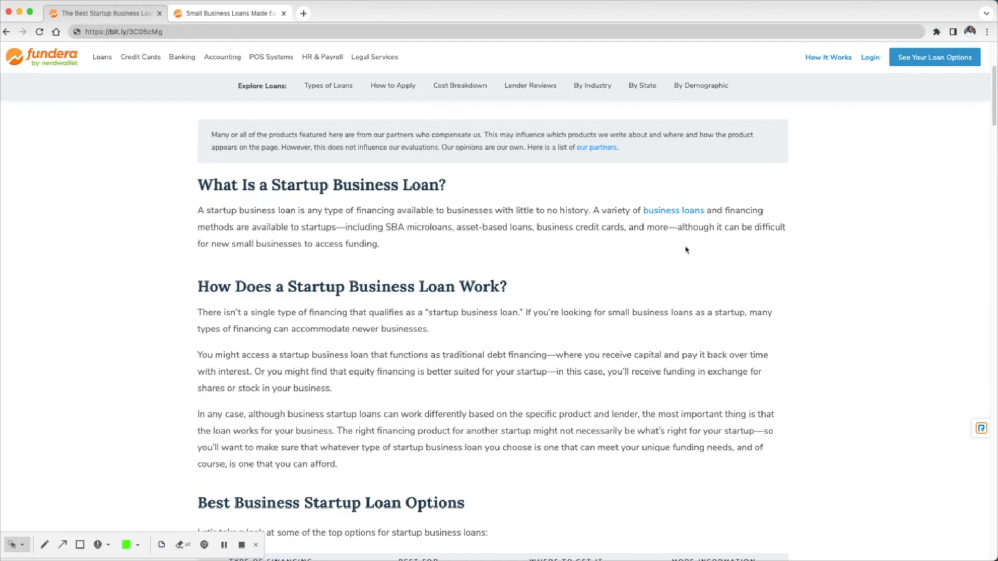